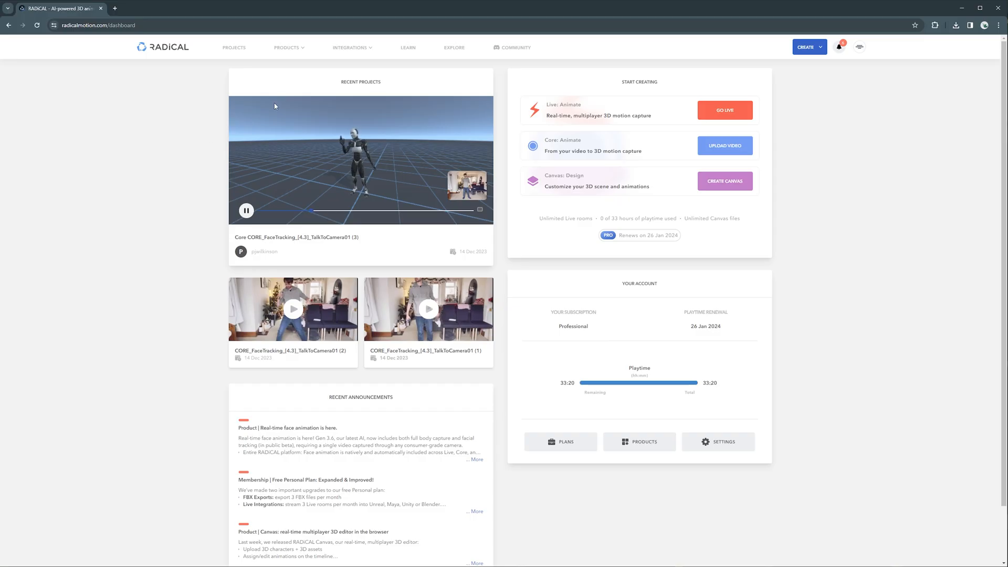
Download the RADiCAL Live for Unity 2019-2022 (v1.3) package from Integrations > Unity
left_click(350, 46)
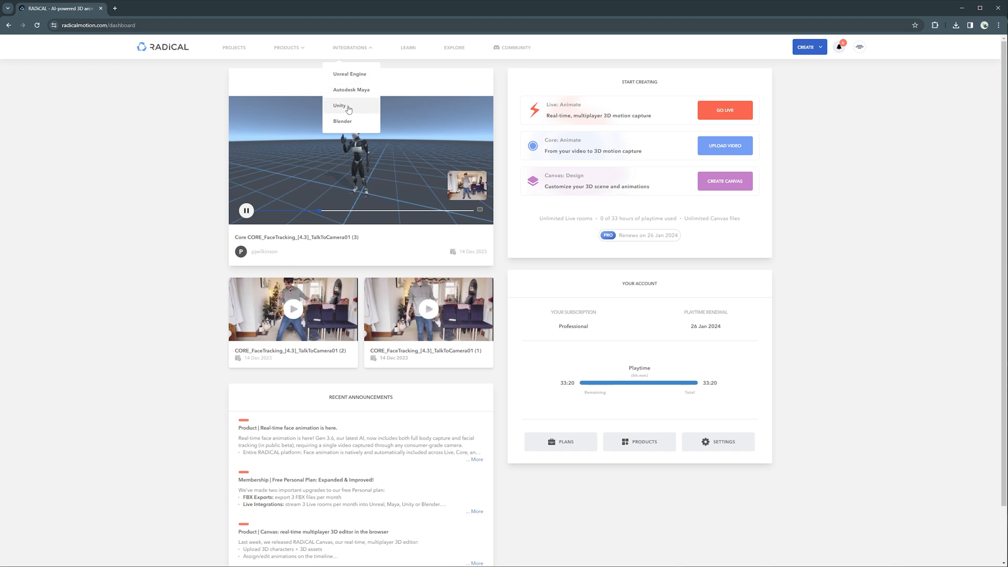
left_click(339, 105)
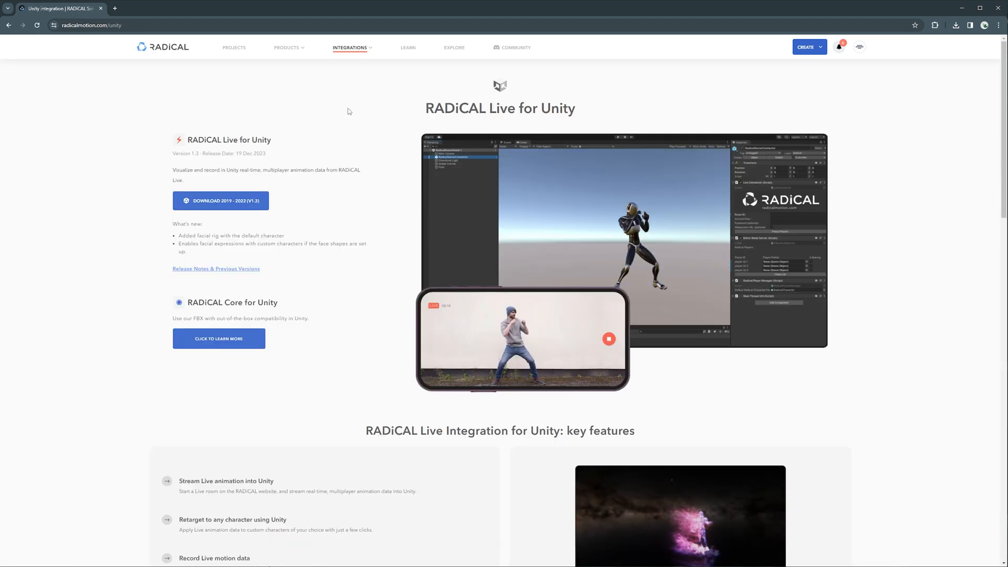
mouse_move(240, 200)
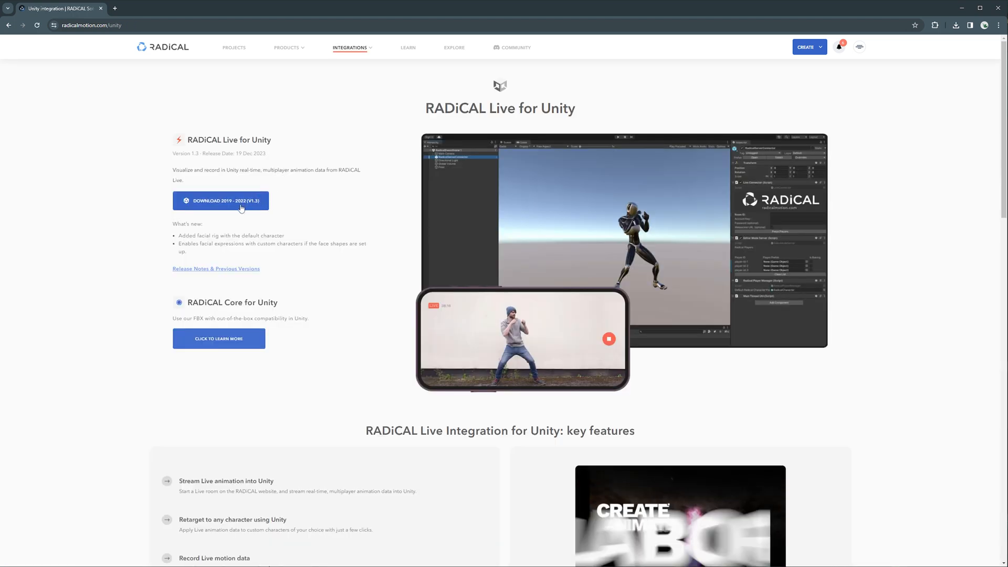
left_click(220, 201)
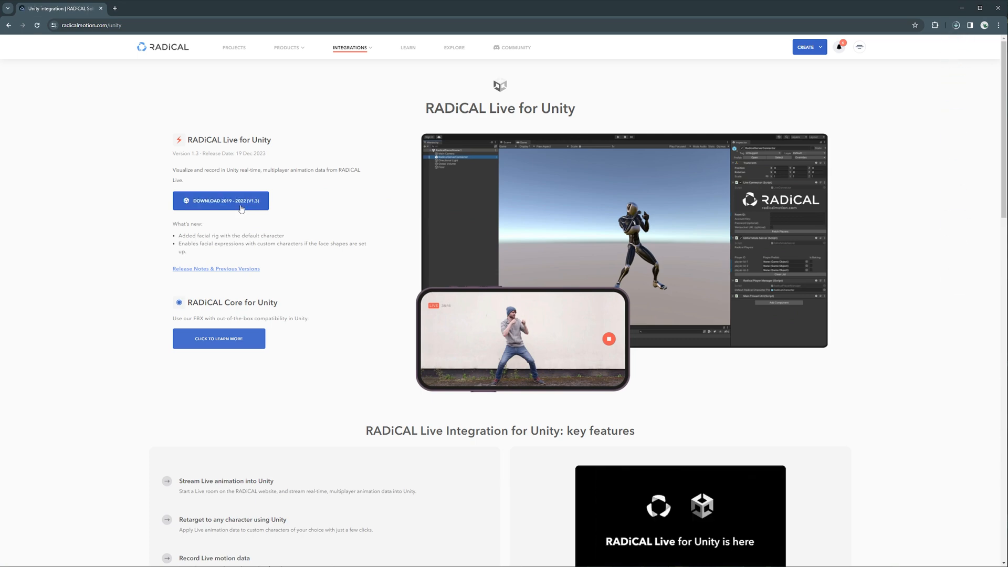
left_click(221, 200)
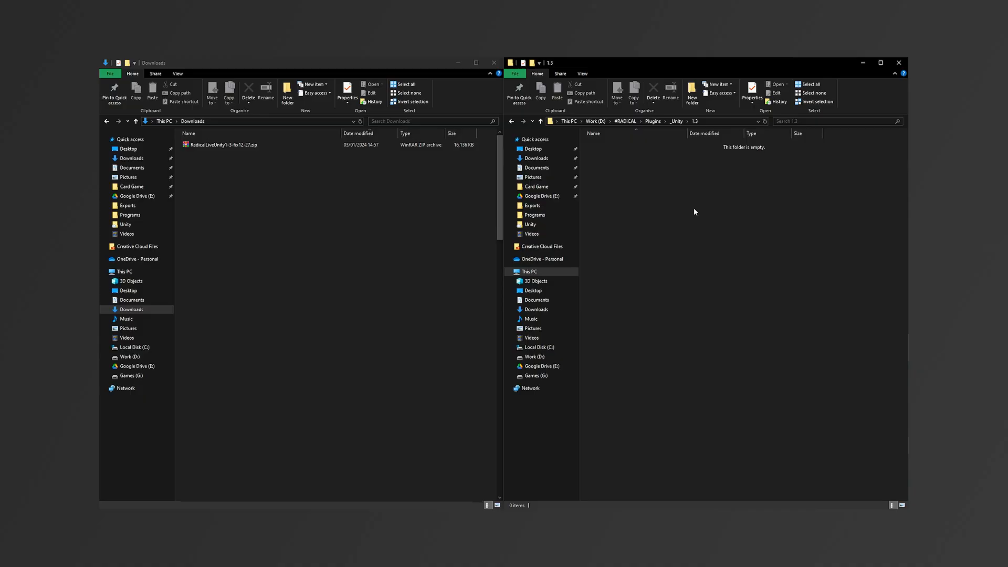
Copy the RADiCAL Live zip into the 1.3 plugins folder and extract it there
left_click(223, 143)
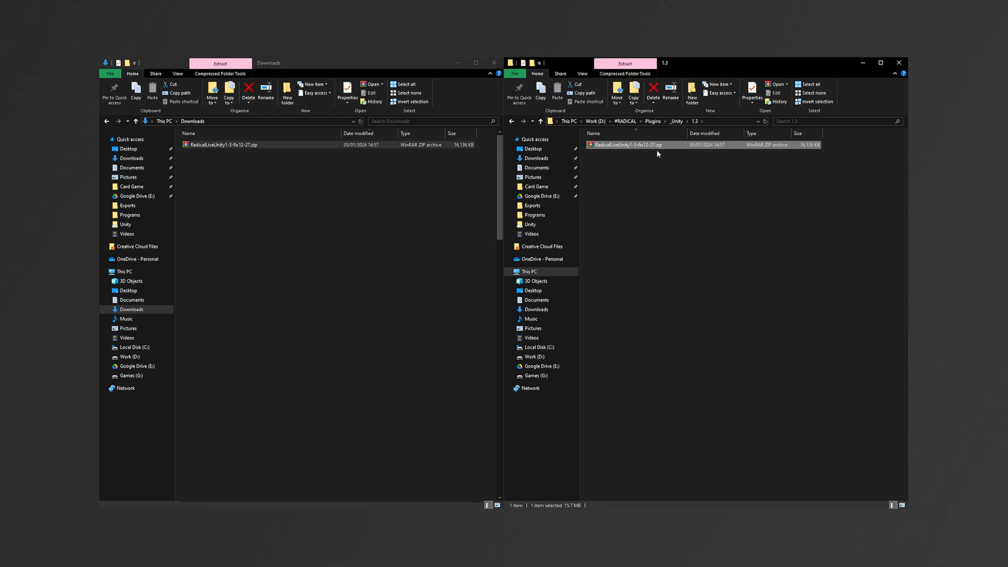
right_click(633, 144)
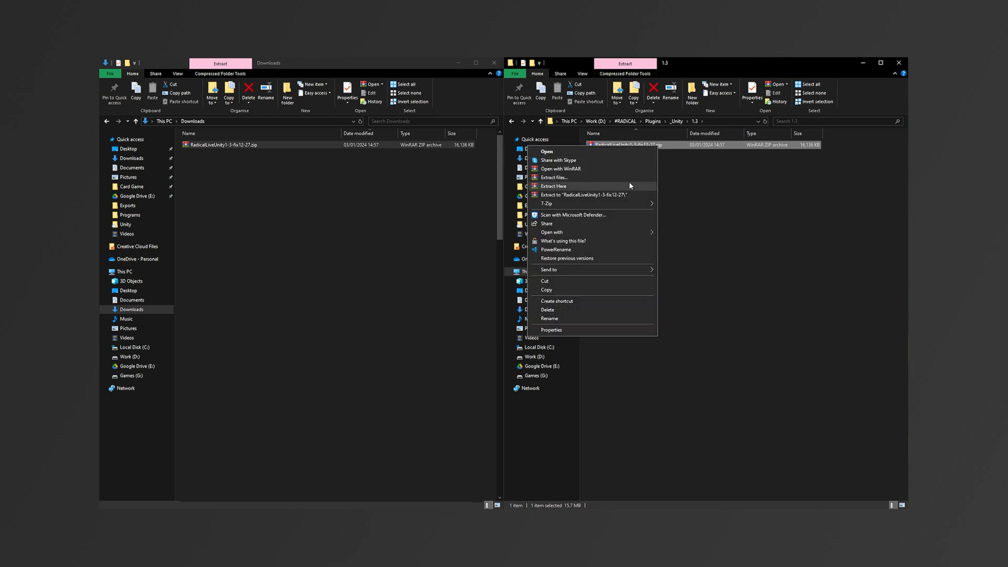
left_click(553, 186)
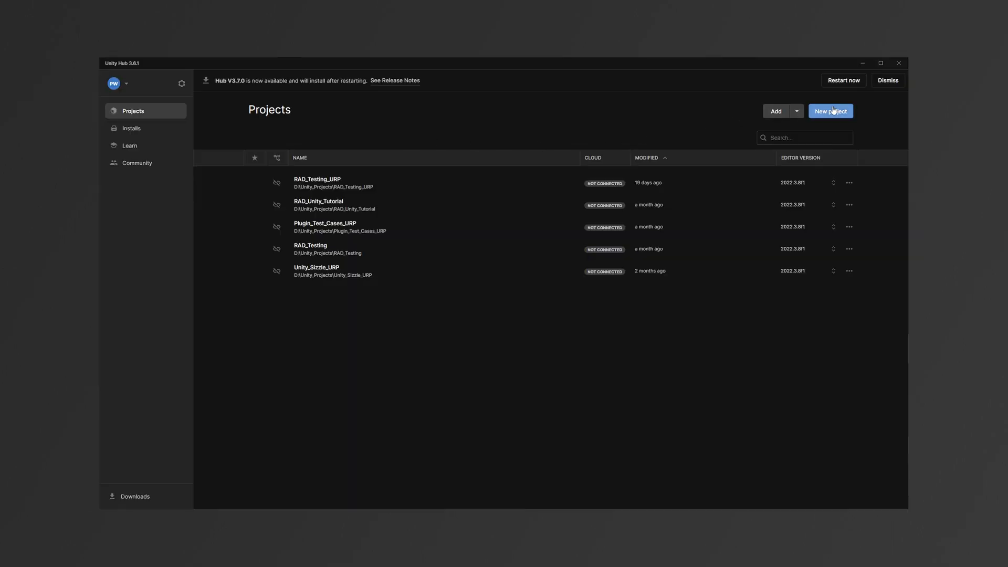
Start a new Unity Hub project and browse the template list
left_click(830, 110)
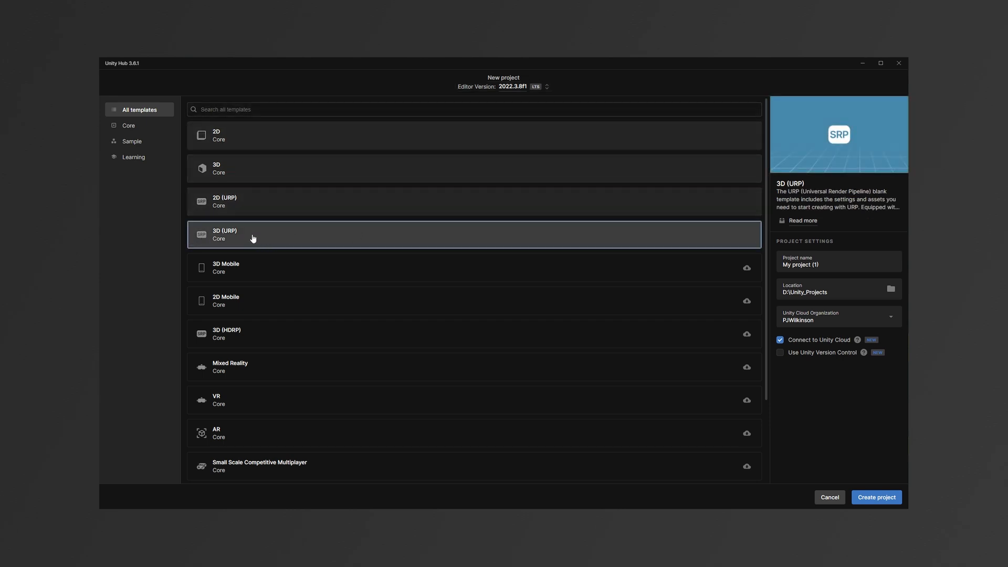
mouse_move(286, 239)
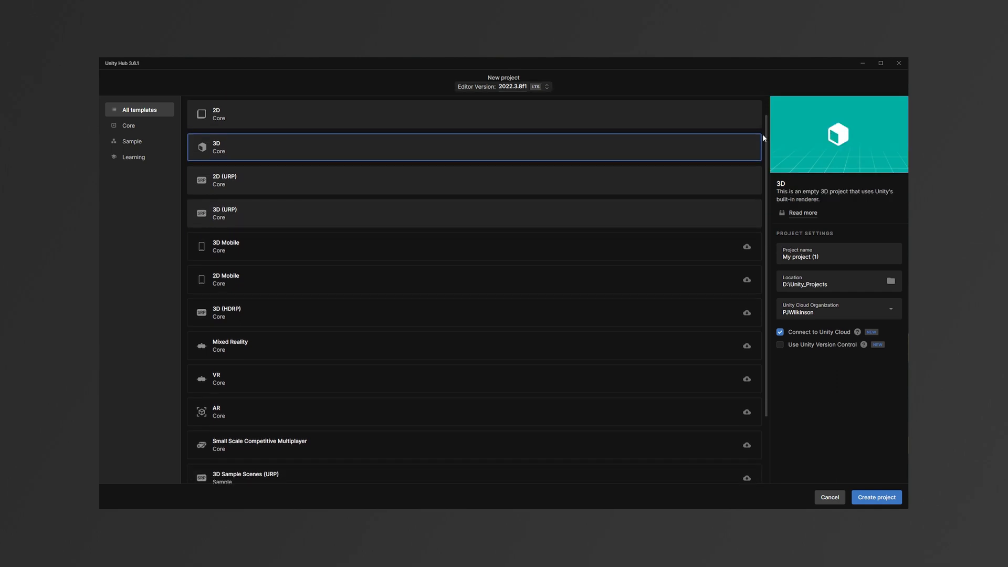
scroll("down", 3)
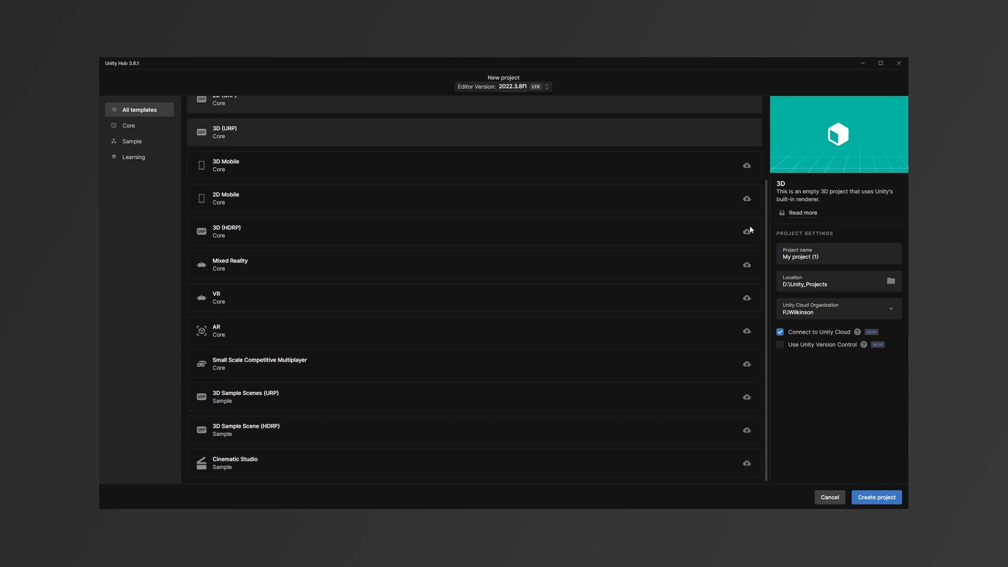
scroll("up", 3)
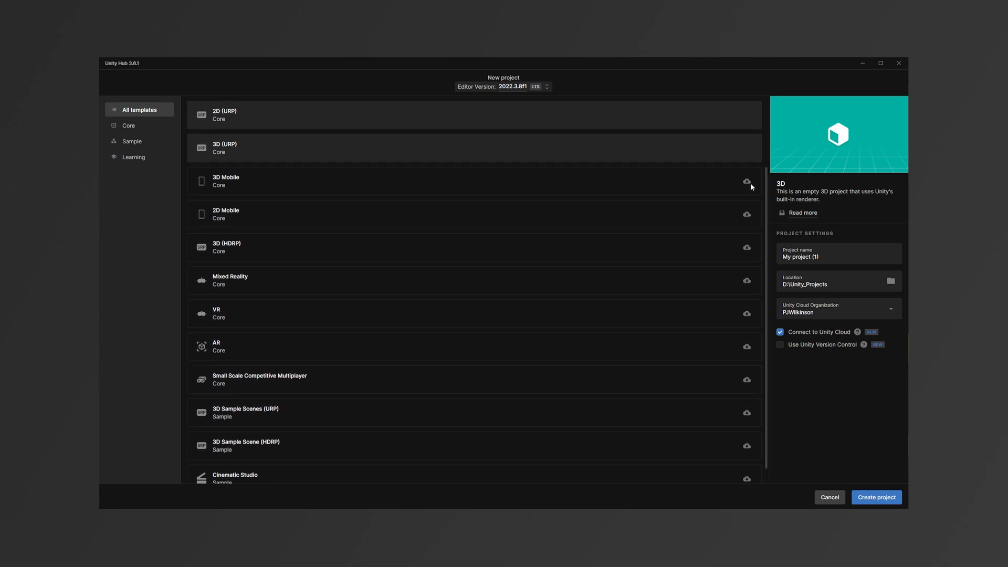
scroll("up", 3)
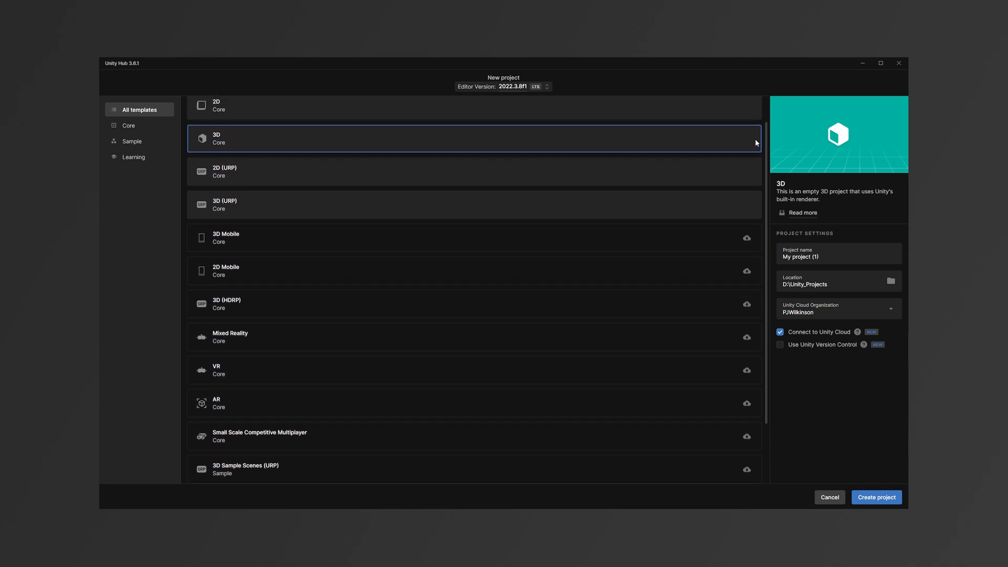
Pick the 3D (URP) template, name it Unity_Rad_Tutorial, and check the location
left_click(392, 235)
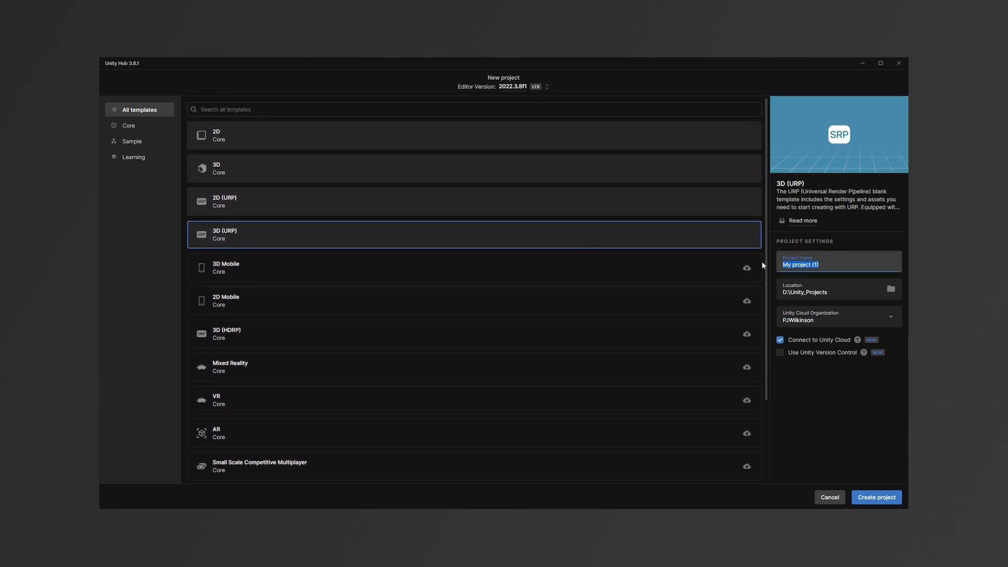
type("Unity_Rad")
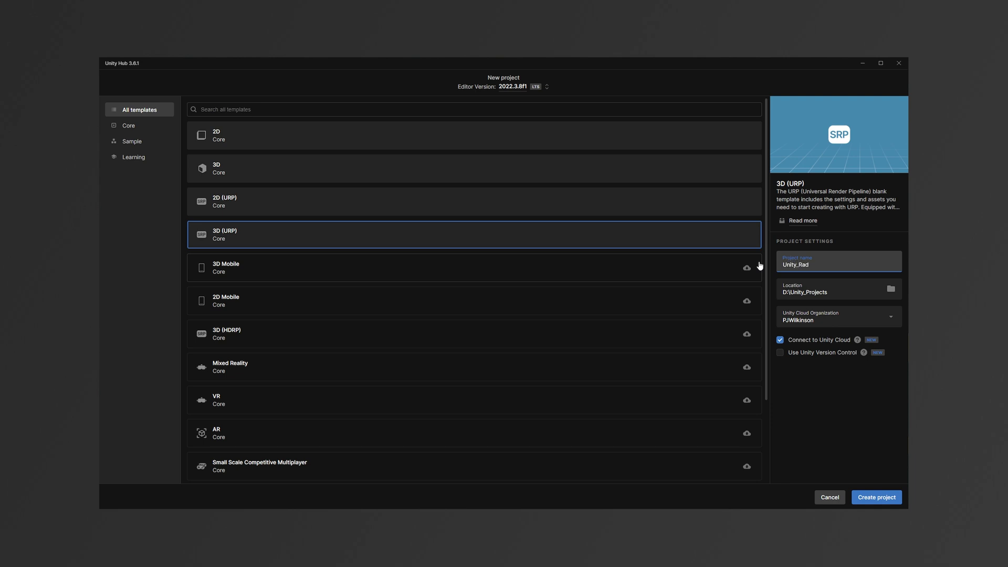
type("_Tutorial")
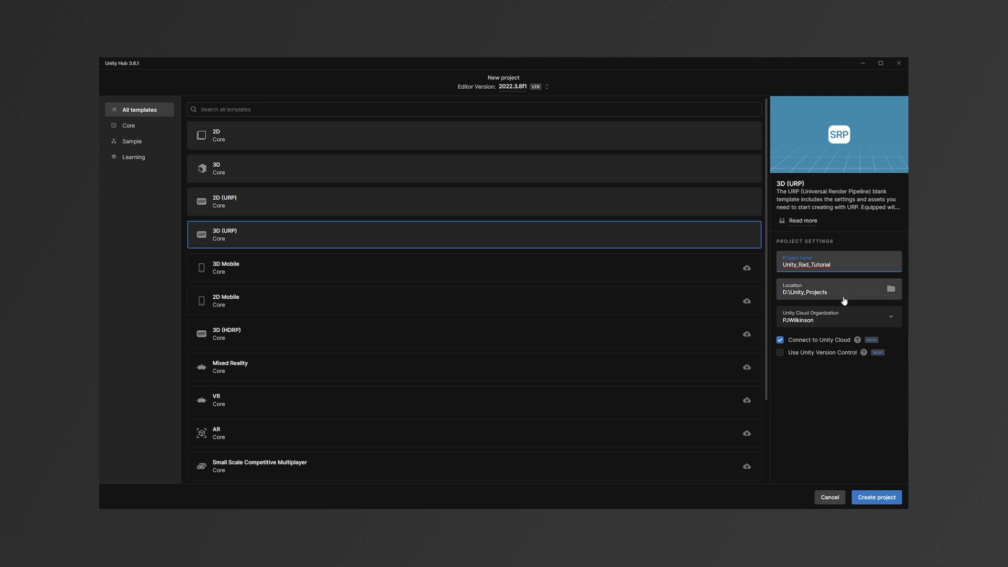
left_click(875, 497)
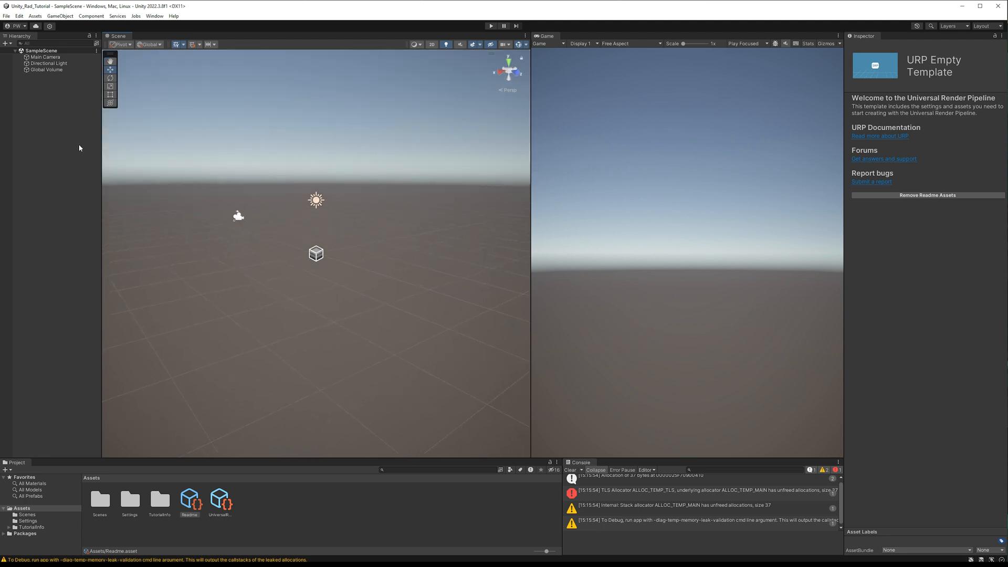
mouse_move(707, 499)
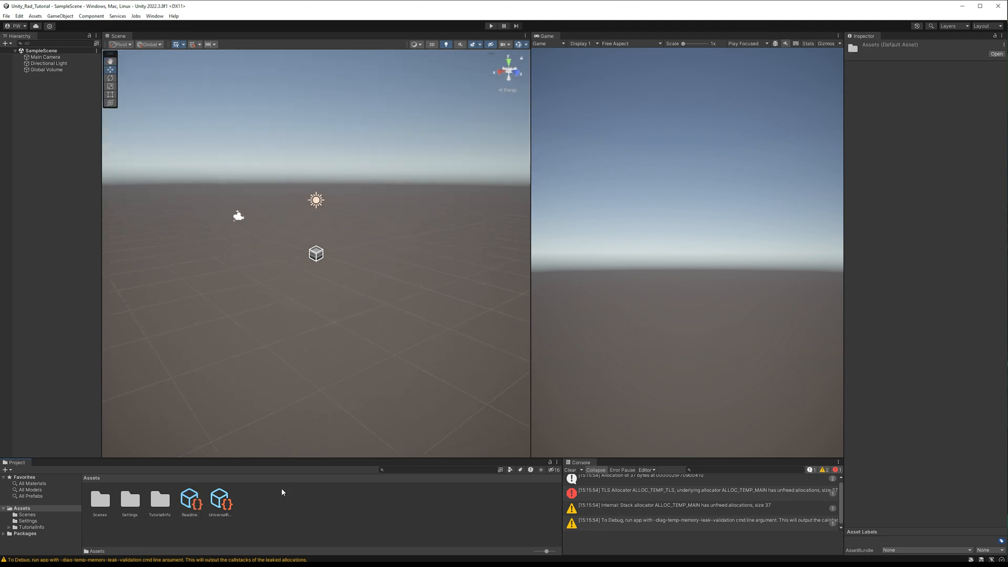
Import the RadicalLiveUnity1-3-fix12-27 .unitypackage as a custom package from the Assets panel
right_click(282, 492)
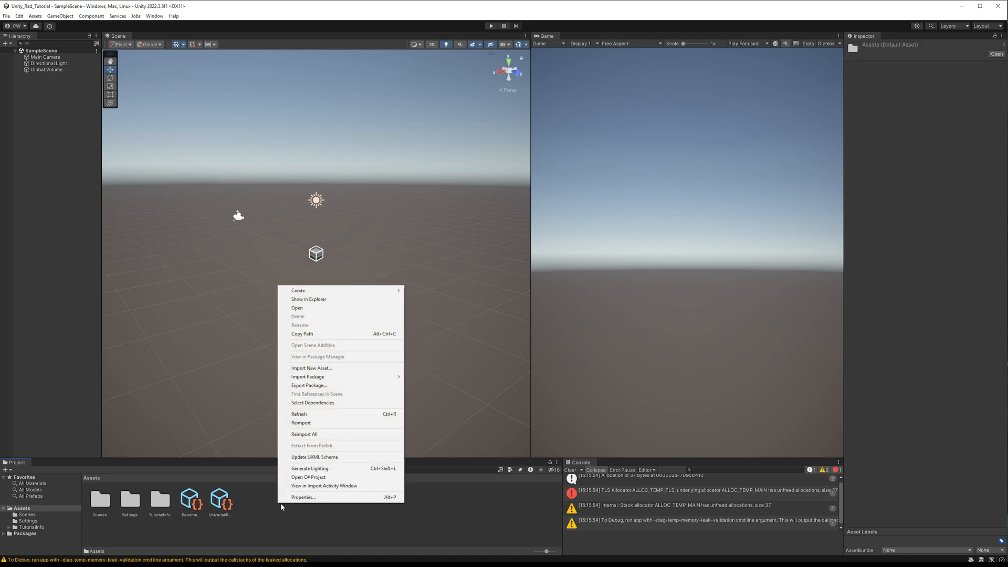
mouse_move(307, 376)
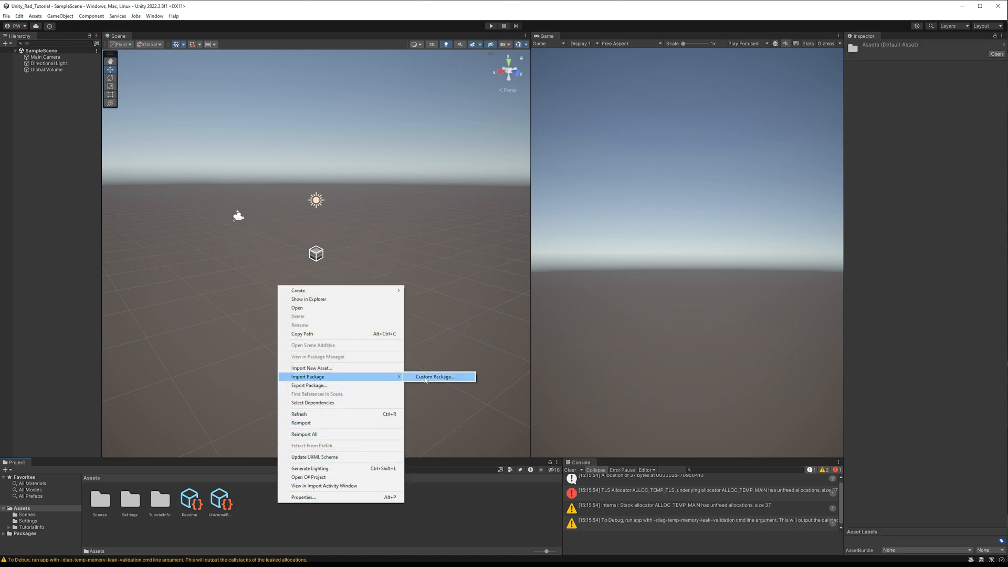
left_click(434, 376)
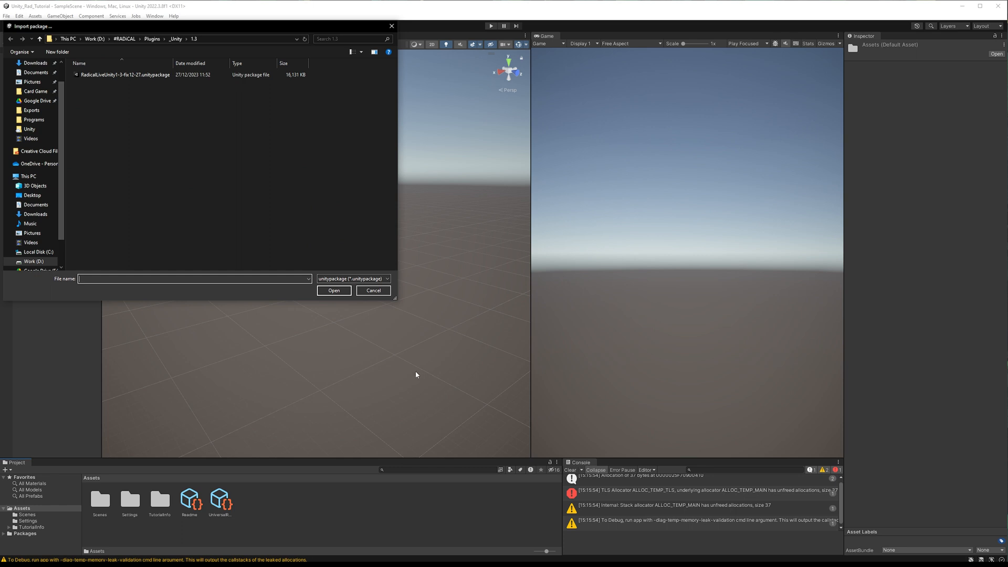
left_click(122, 74)
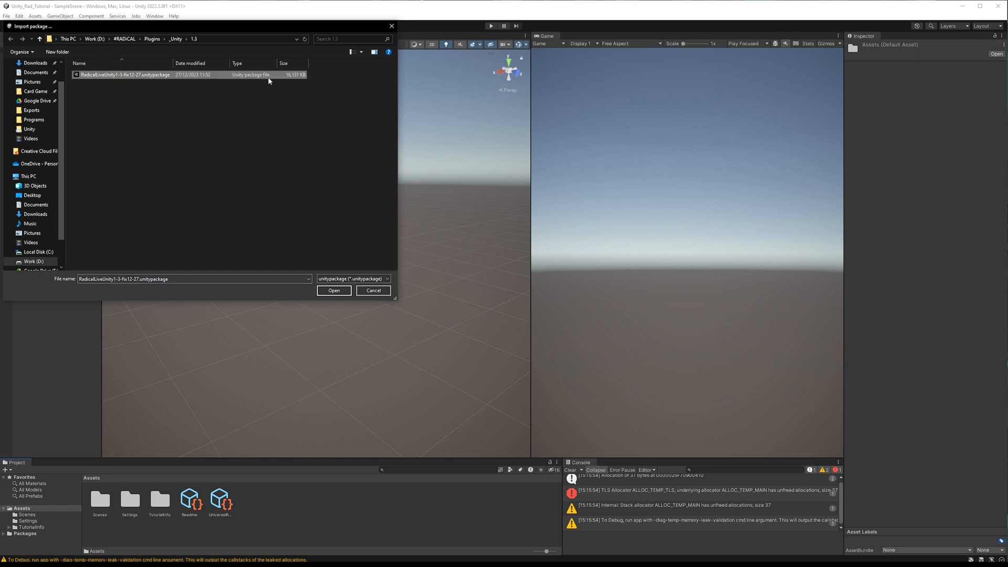
left_click(333, 290)
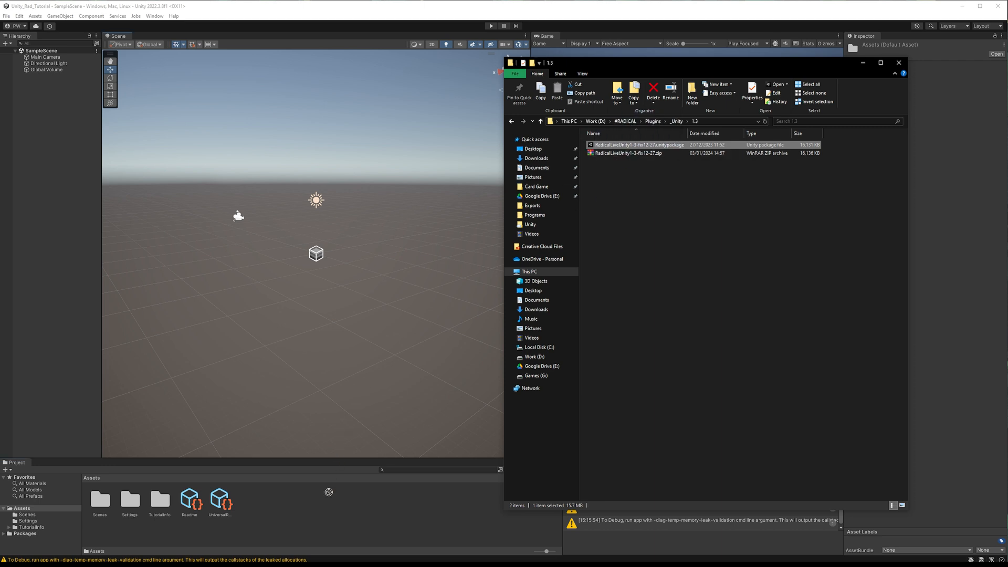
double_click(637, 145)
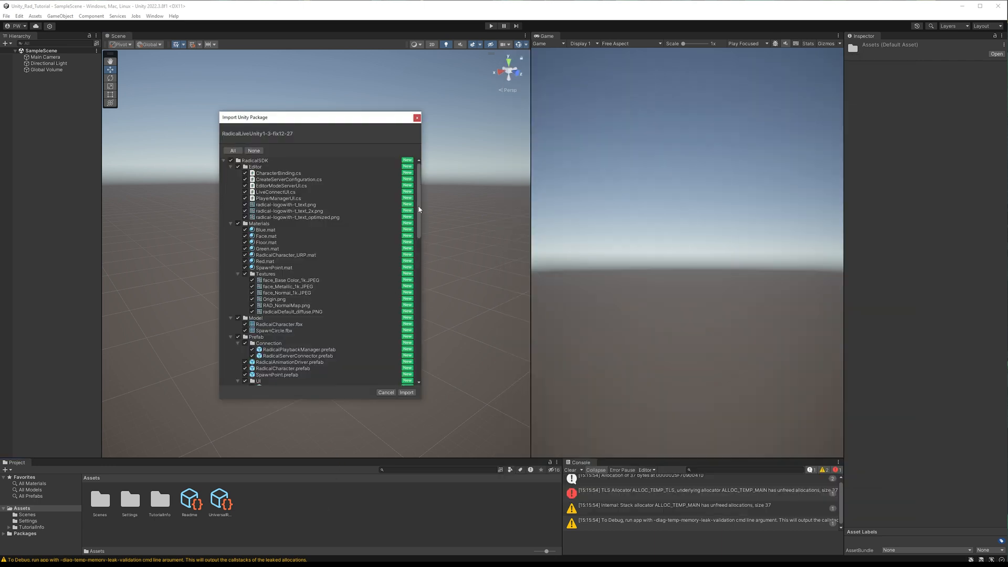
Review the package contents with everything ticked and import all of the RadicalSDK
scroll("down", 3)
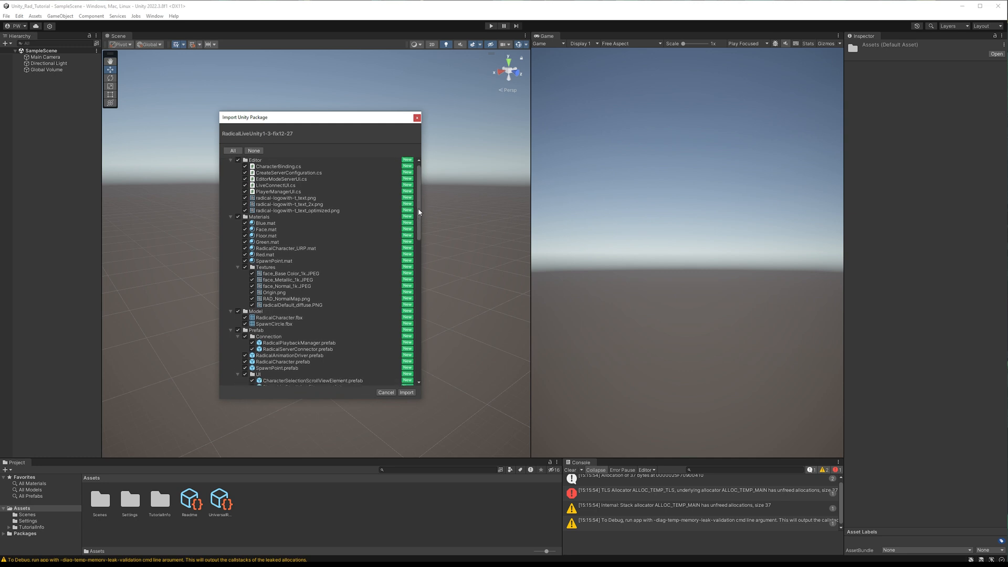
scroll("down", 3)
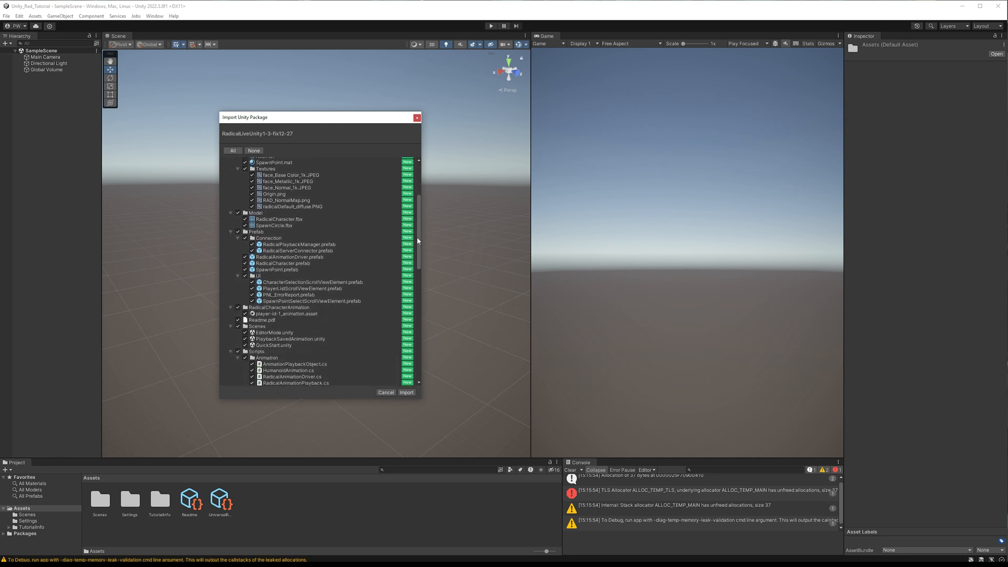
scroll("down", 3)
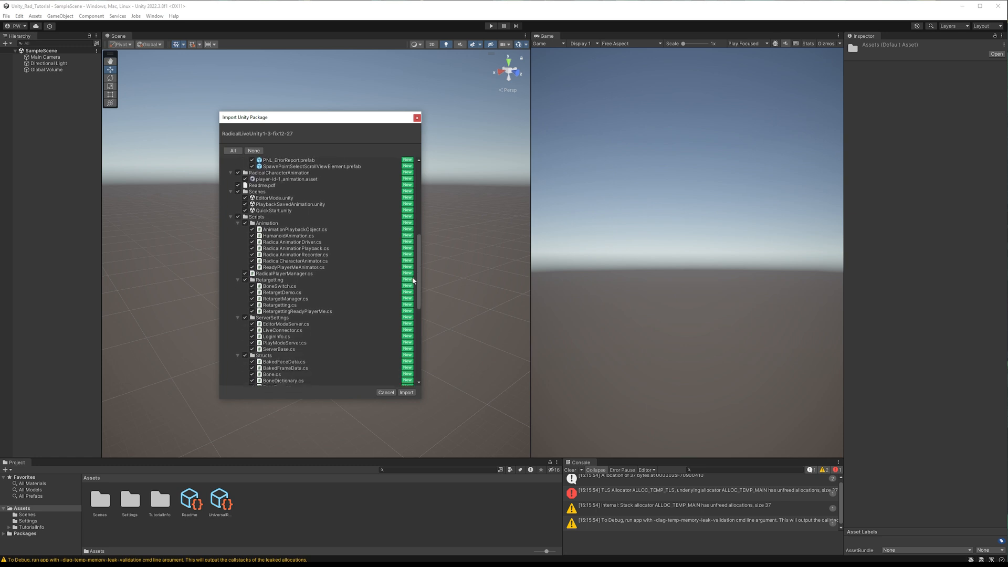
scroll("down", 3)
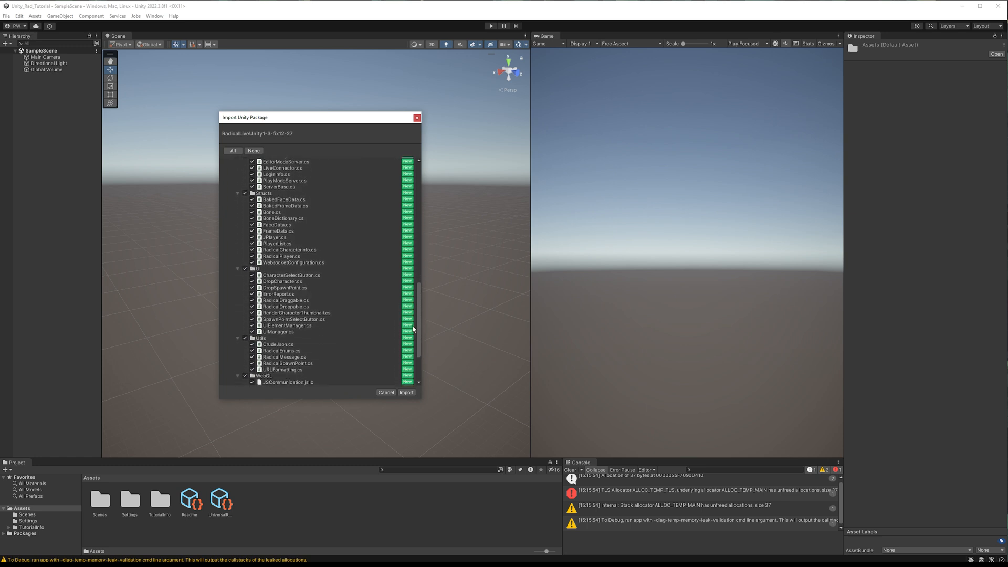
scroll("down", 3)
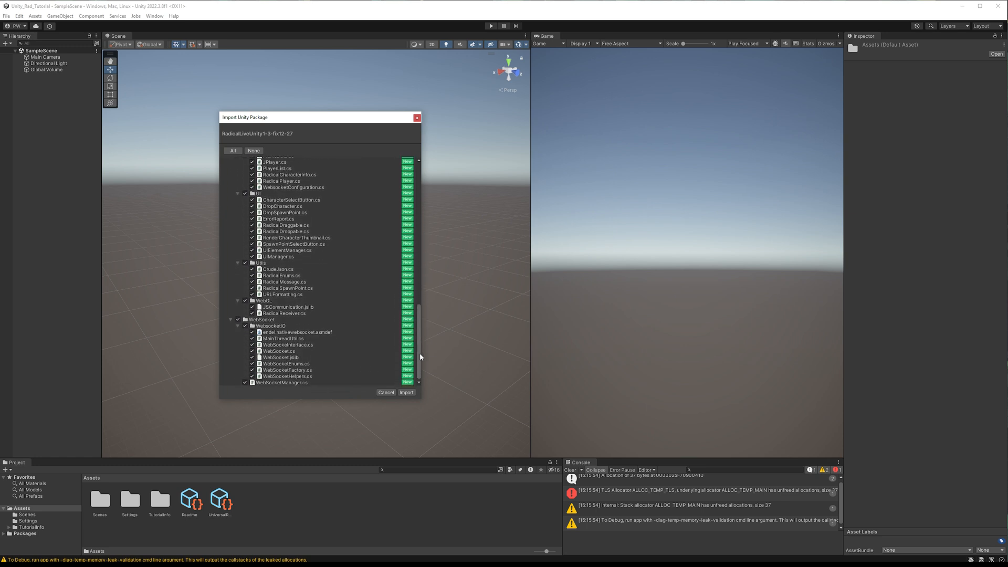
left_click(406, 392)
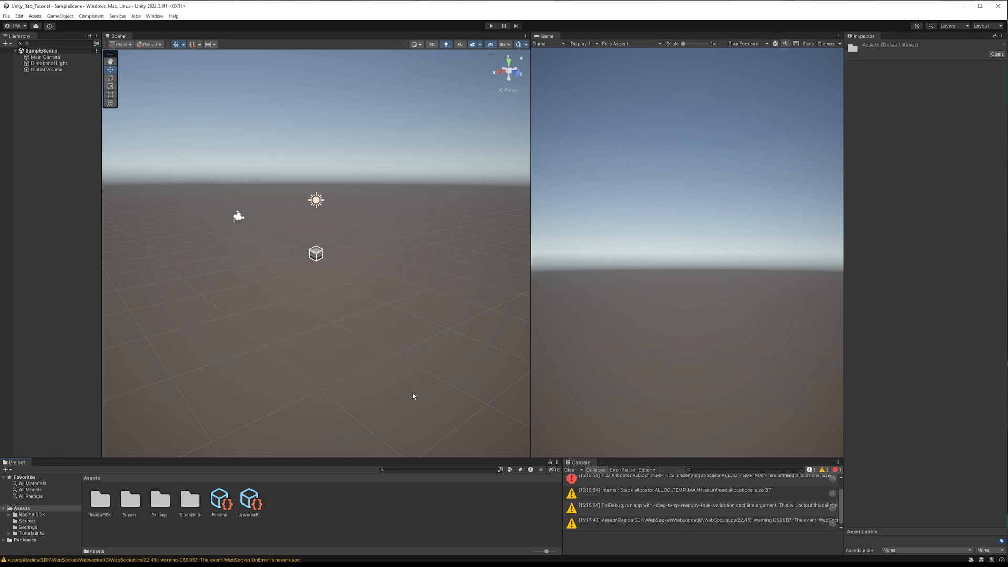
Navigate Assets > RadicalSDK and open its Prefab folder
left_click(100, 500)
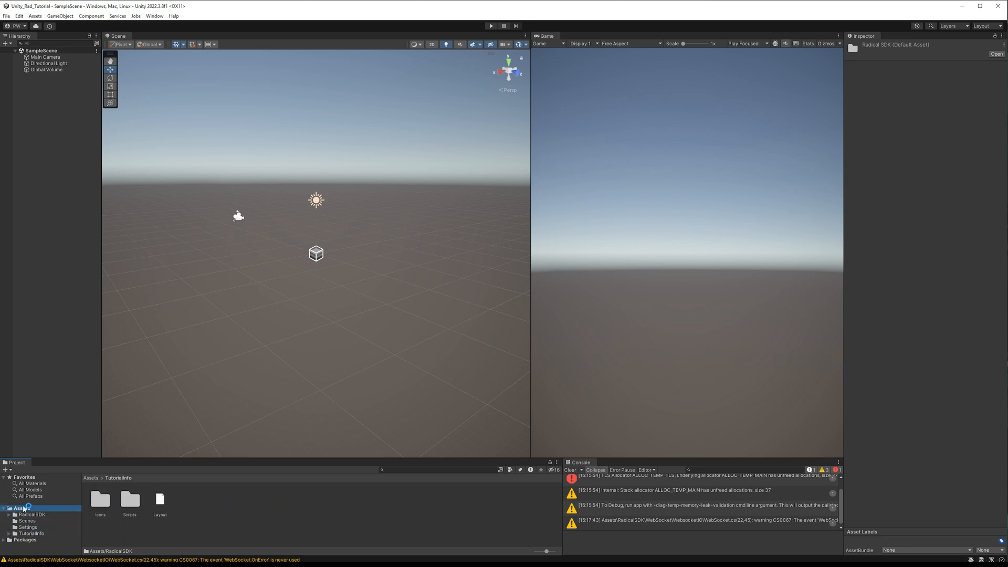
left_click(32, 513)
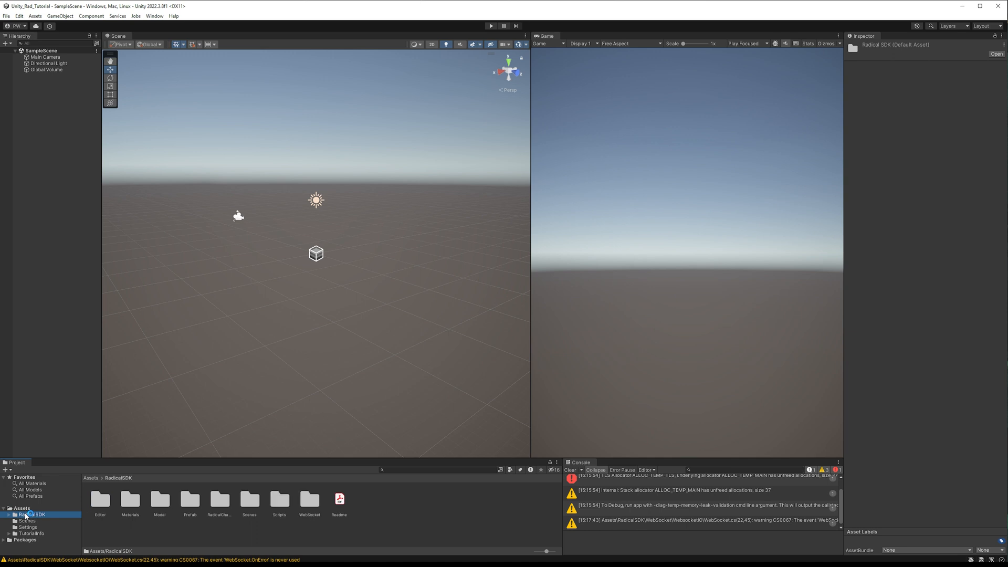
left_click(189, 501)
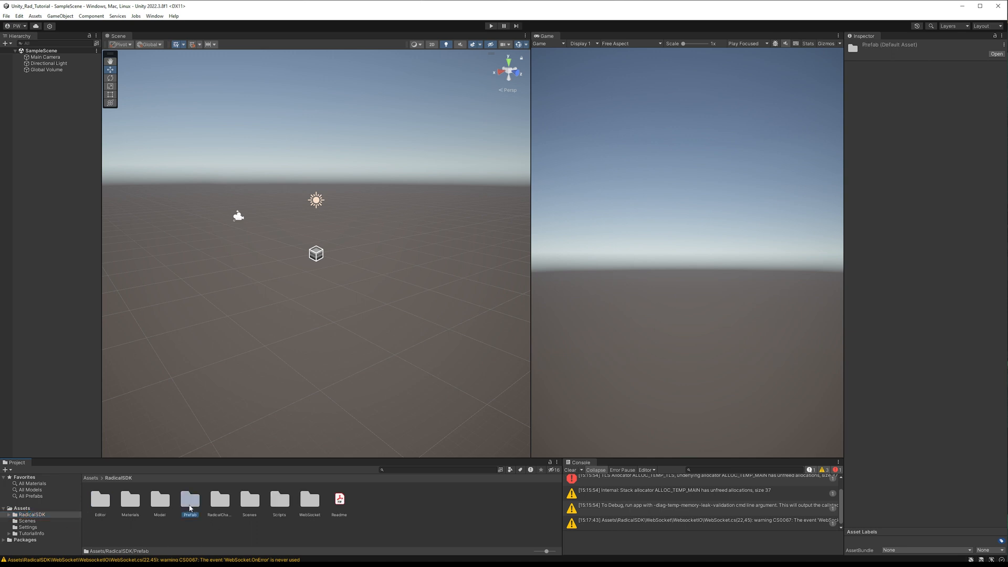
double_click(189, 501)
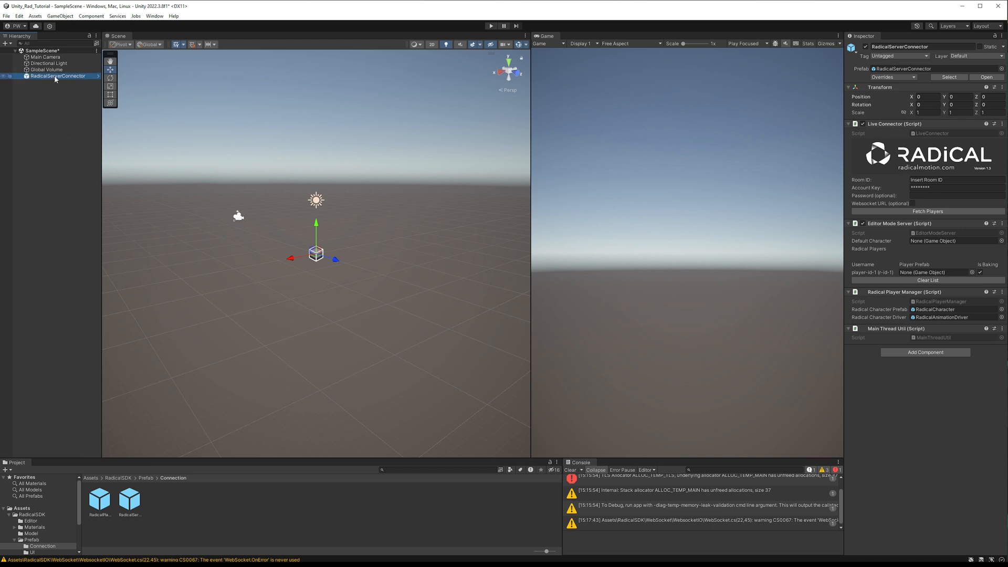
mouse_move(753, 188)
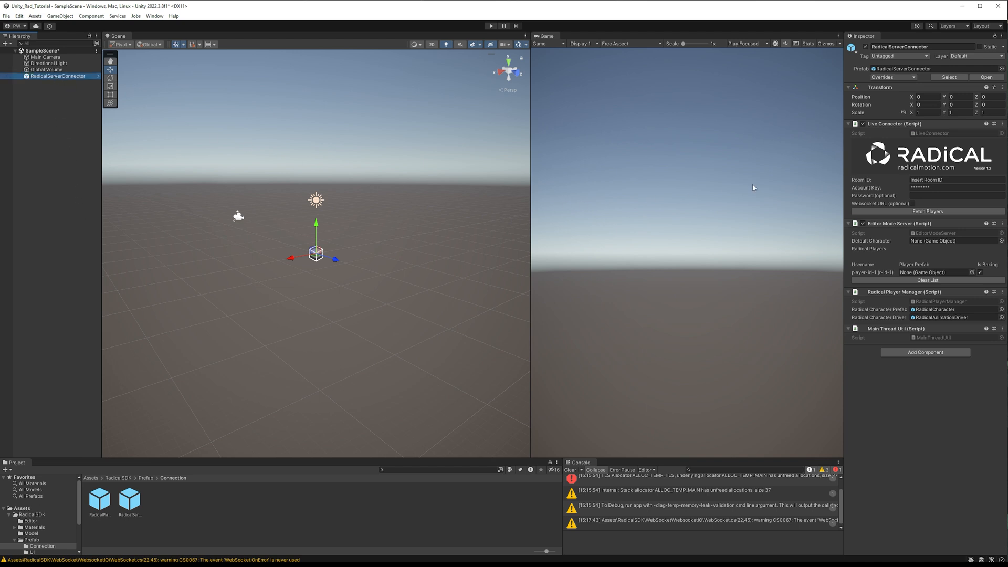
mouse_move(959, 186)
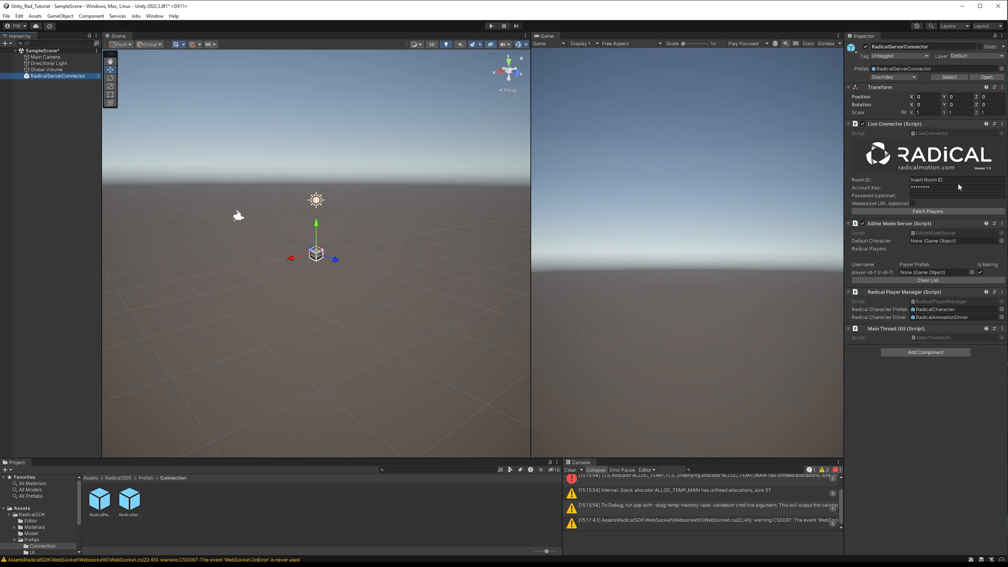
mouse_move(942, 236)
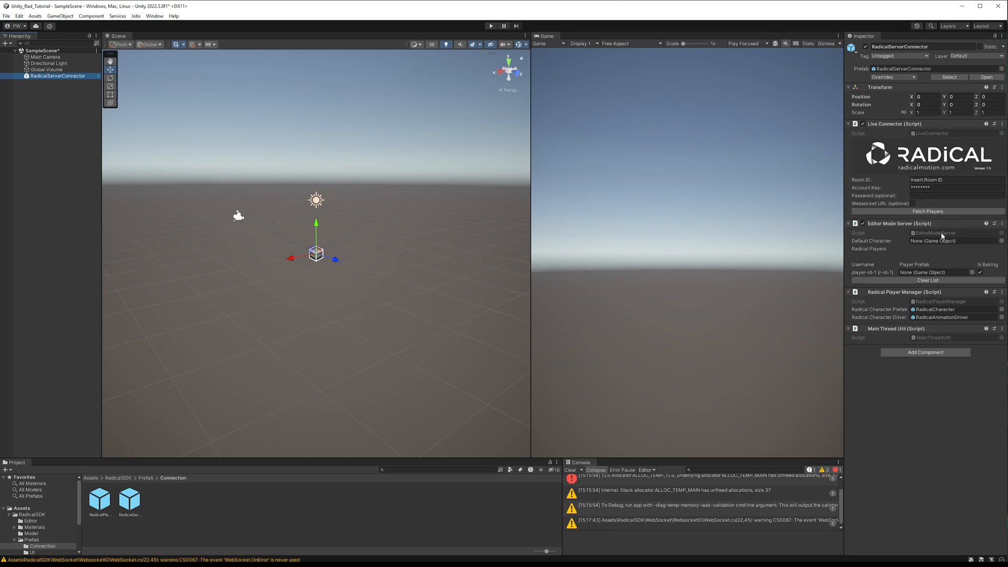